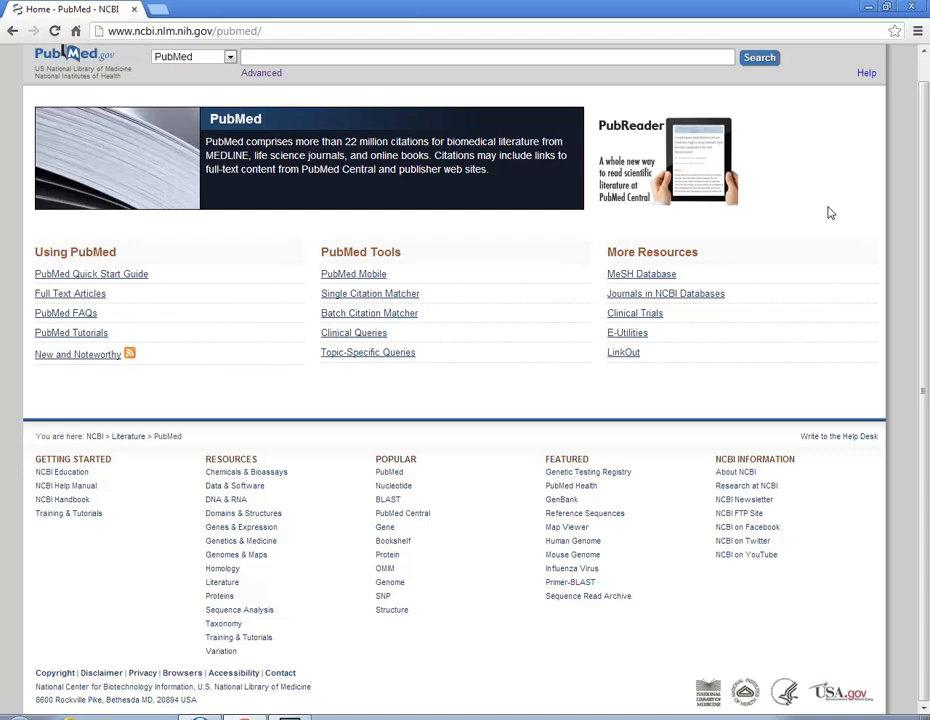
Enter the query 'obesity AND diabetes type 2 AND bariatric surgery' in the search box
{"action": "type", "text": "obn"}
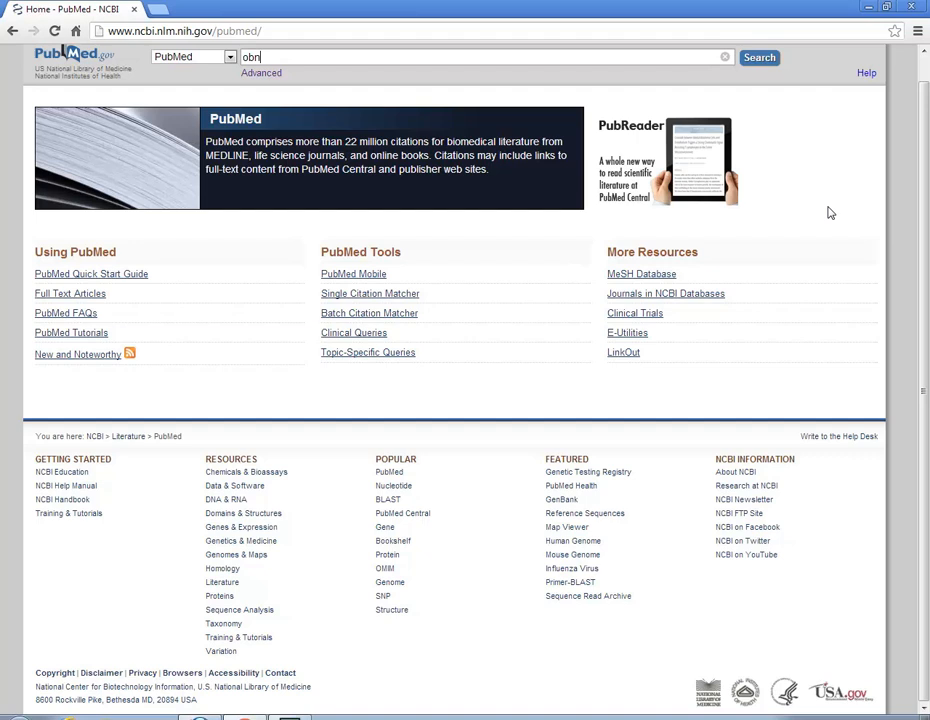
{"action": "type", "text": "obesity AND diabetes type 2"}
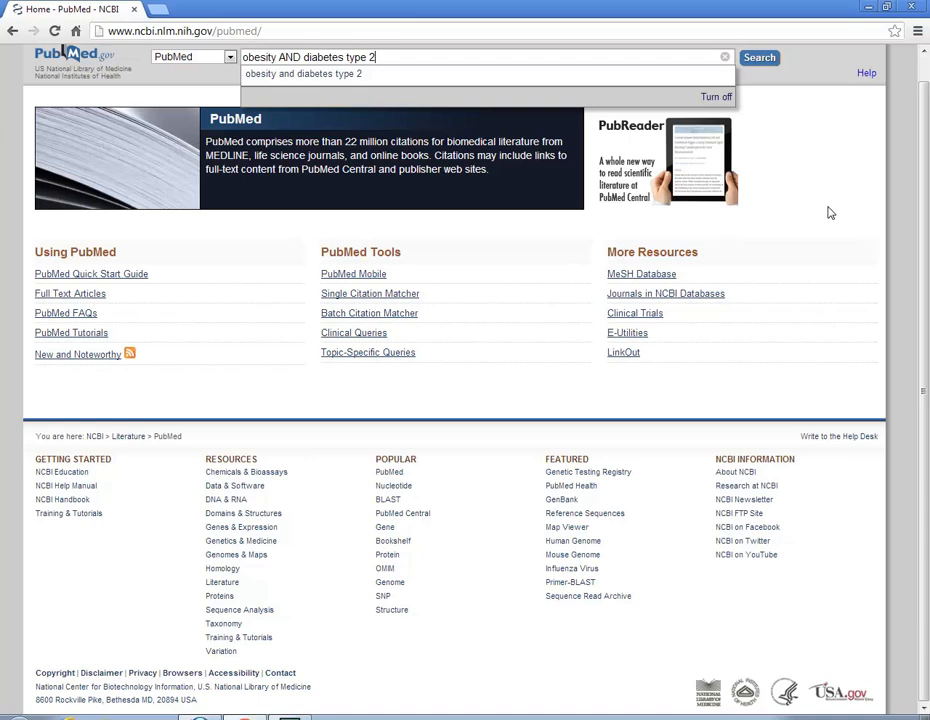
{"action": "type", "text": "AND ba"}
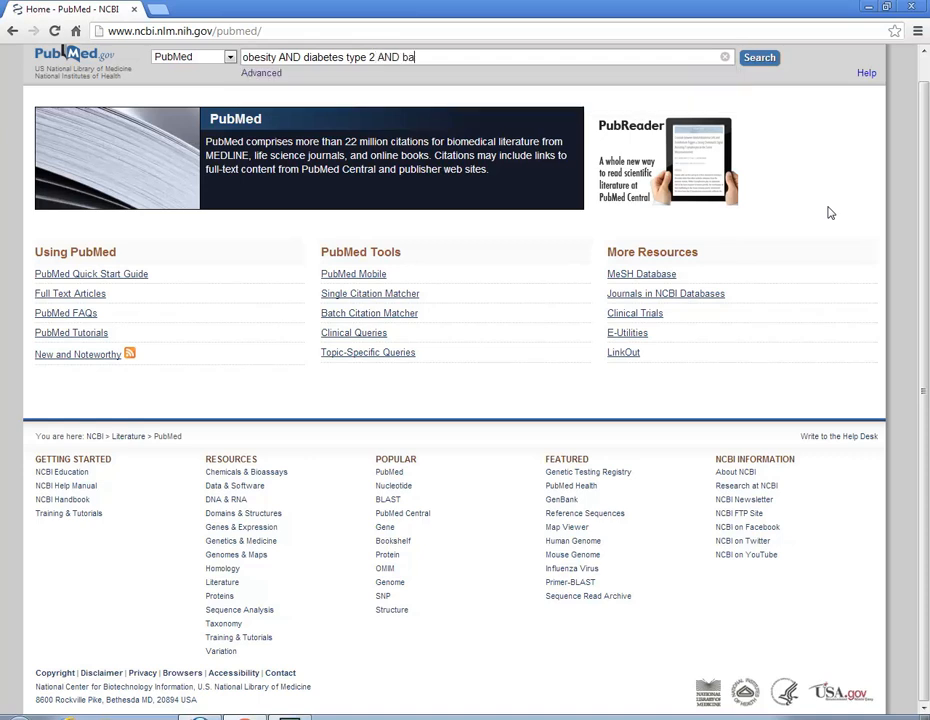
{"action": "type", "text": "riatric surge"}
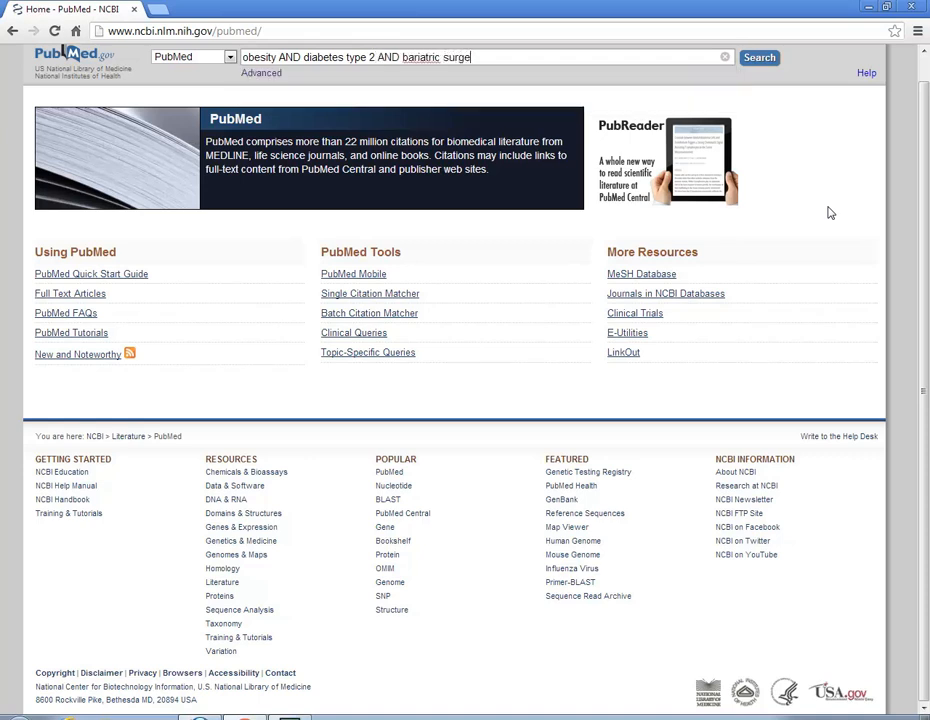
{"action": "left_click", "coordinate": [760, 56]}
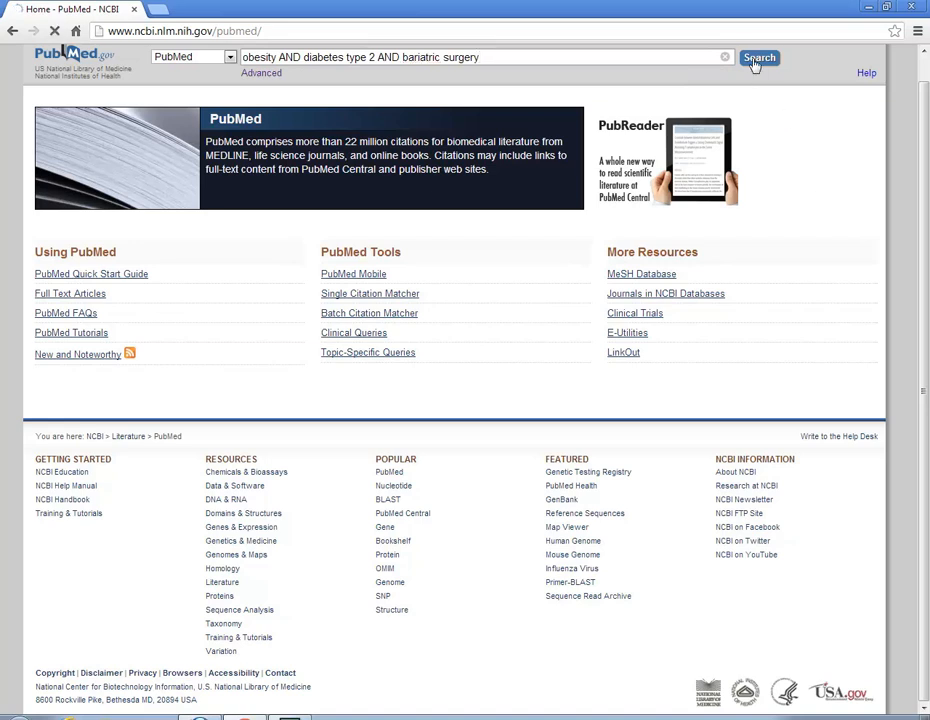
Run the query to get 791 citations and view the Search details translation
{"action": "left_click", "coordinate": [760, 56]}
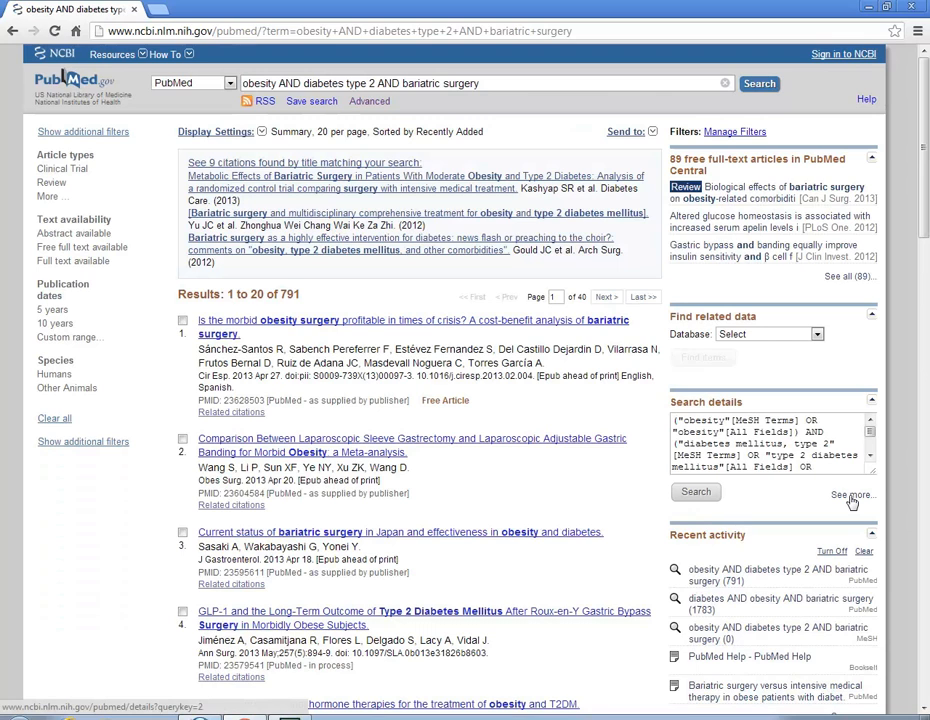
{"action": "left_click", "coordinate": [848, 494]}
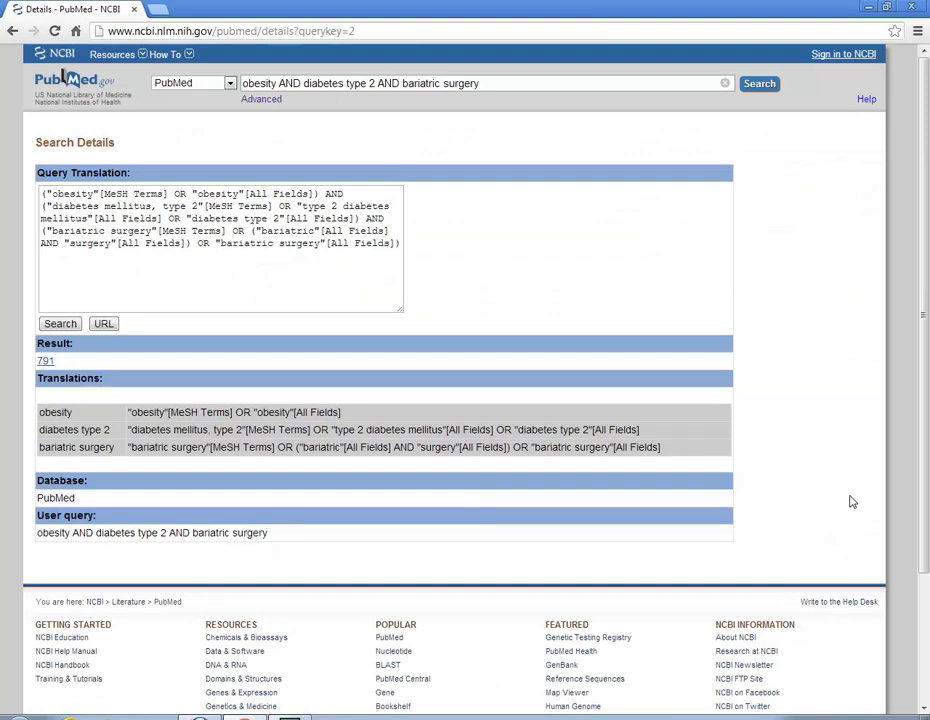
{"action": "mouse_move", "coordinate": [850, 498]}
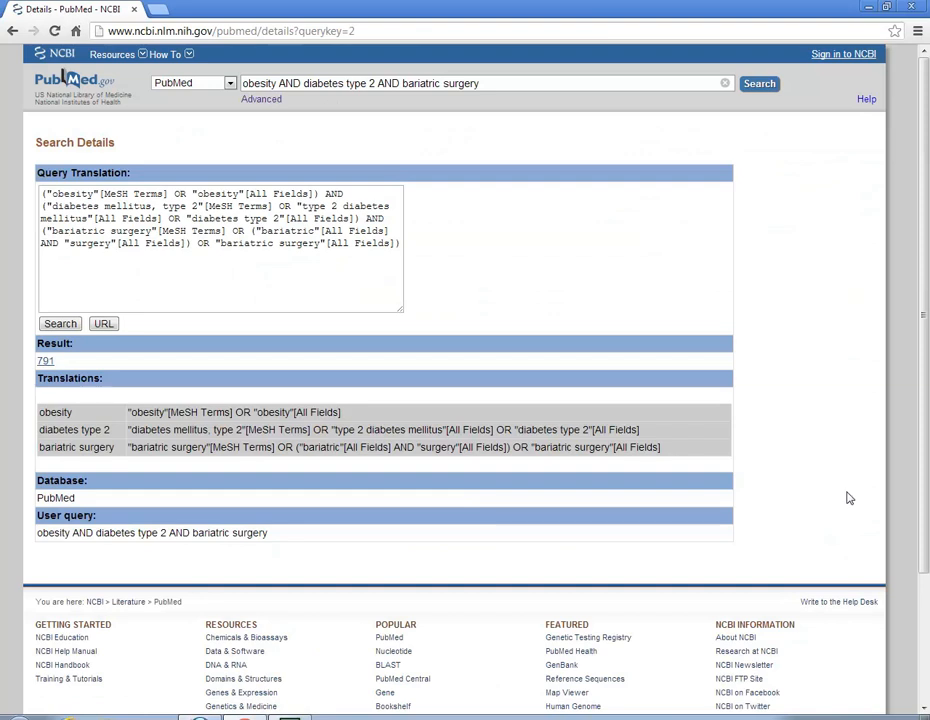
Mark the obesity and bariatric surgery MeSH terms and rerun the translated query for 791 results
{"action": "double_click", "coordinate": [78, 192]}
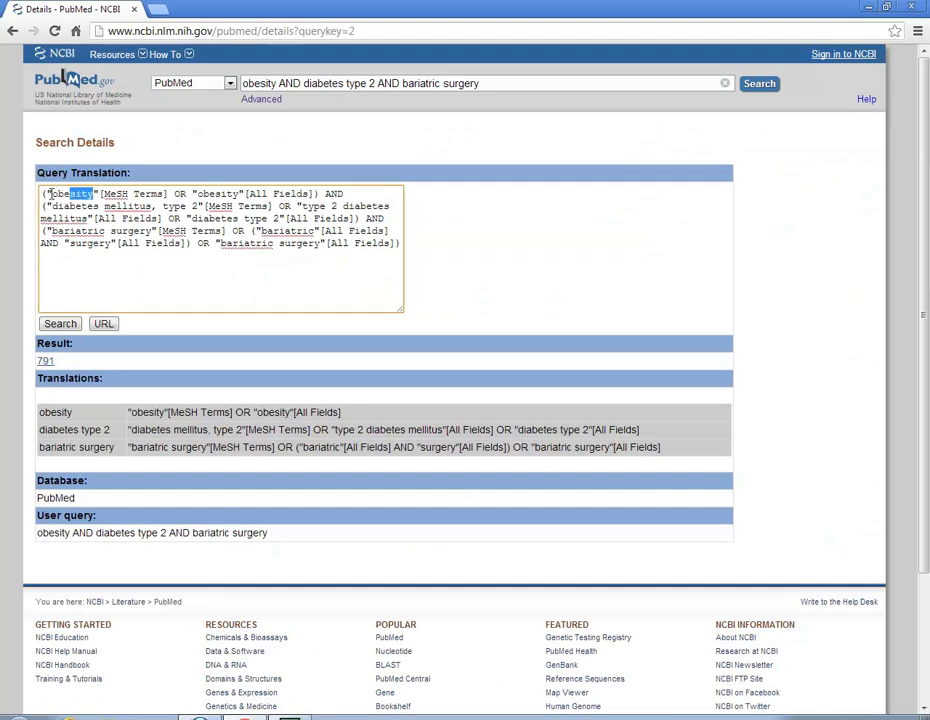
{"action": "double_click", "coordinate": [68, 192]}
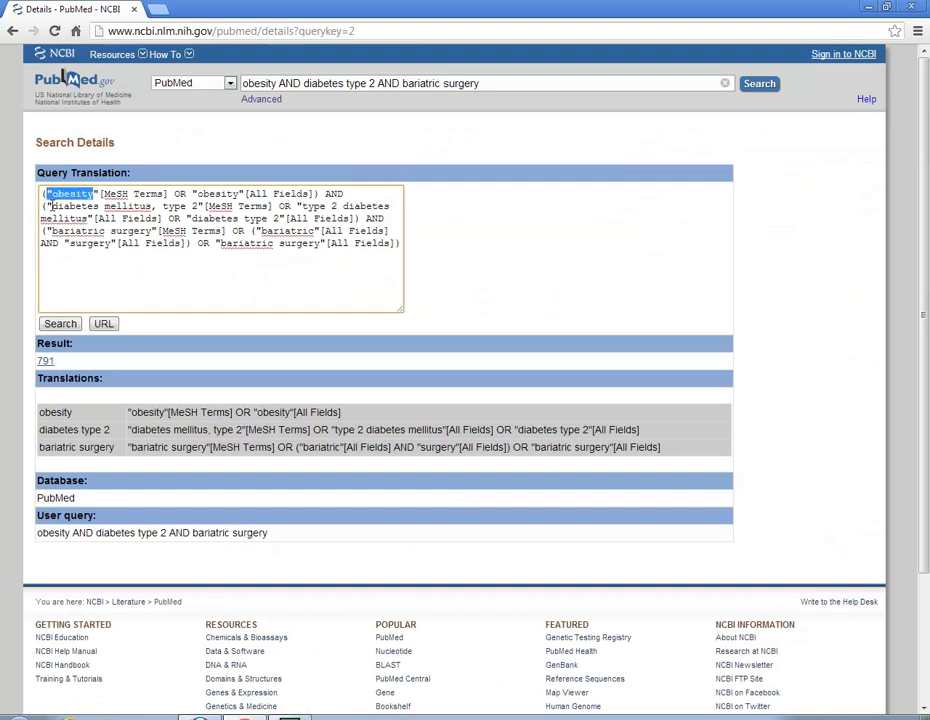
{"action": "left_click_drag", "start_coordinate": [44, 206], "coordinate": [200, 206]}
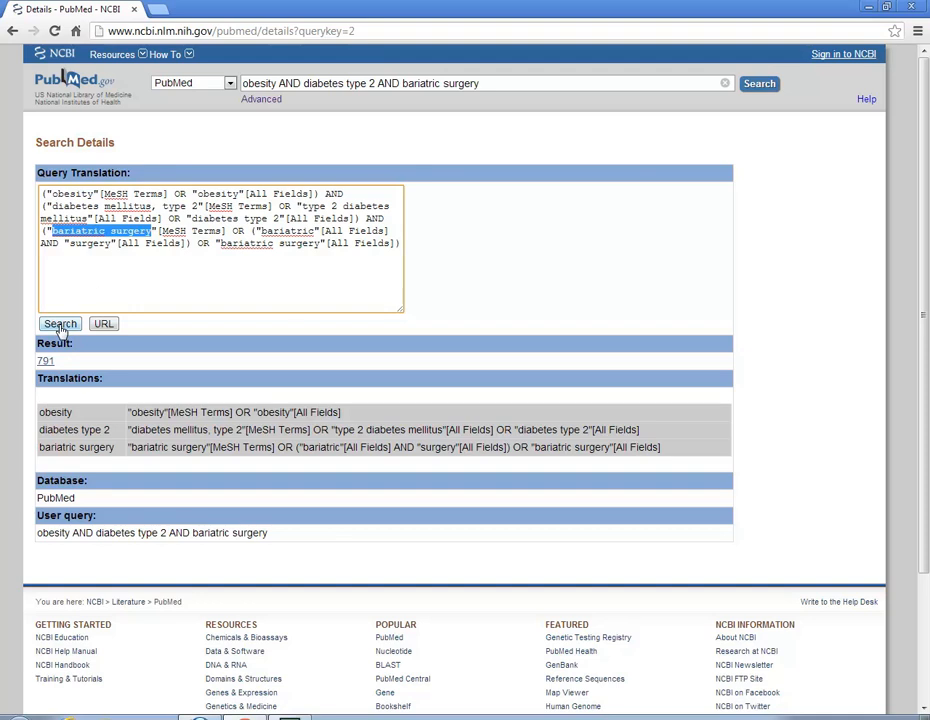
{"action": "left_click", "coordinate": [60, 324]}
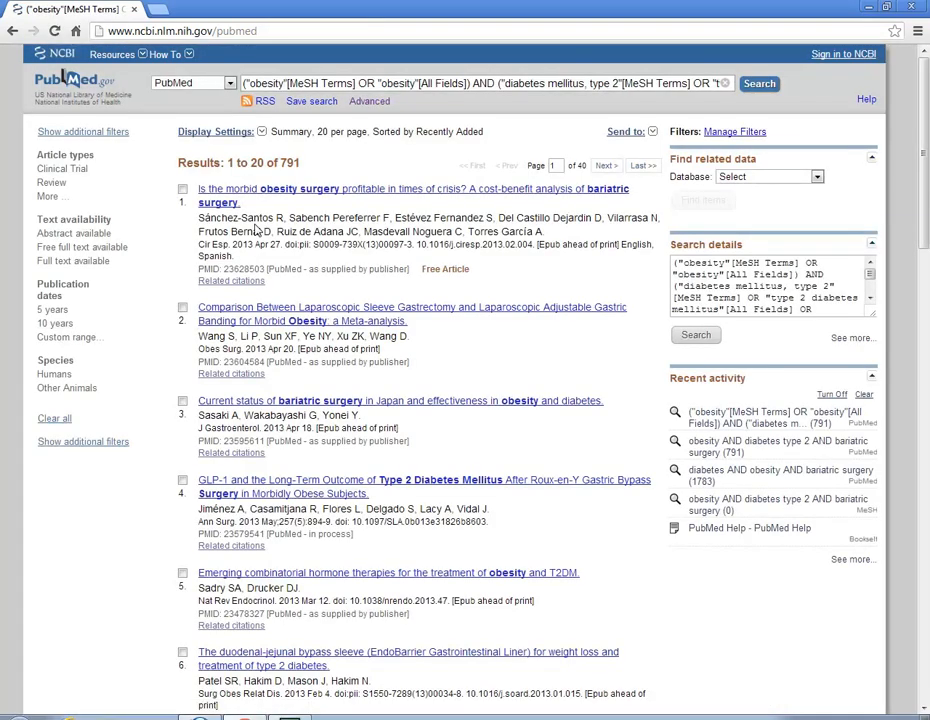
{"action": "mouse_move", "coordinate": [120, 168]}
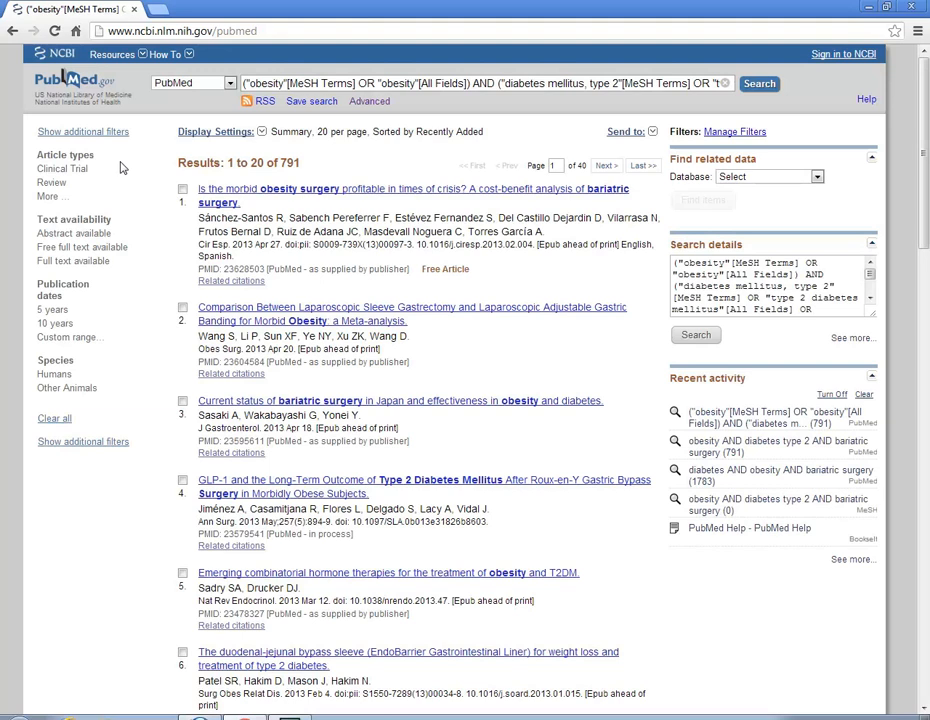
{"action": "mouse_move", "coordinate": [122, 382]}
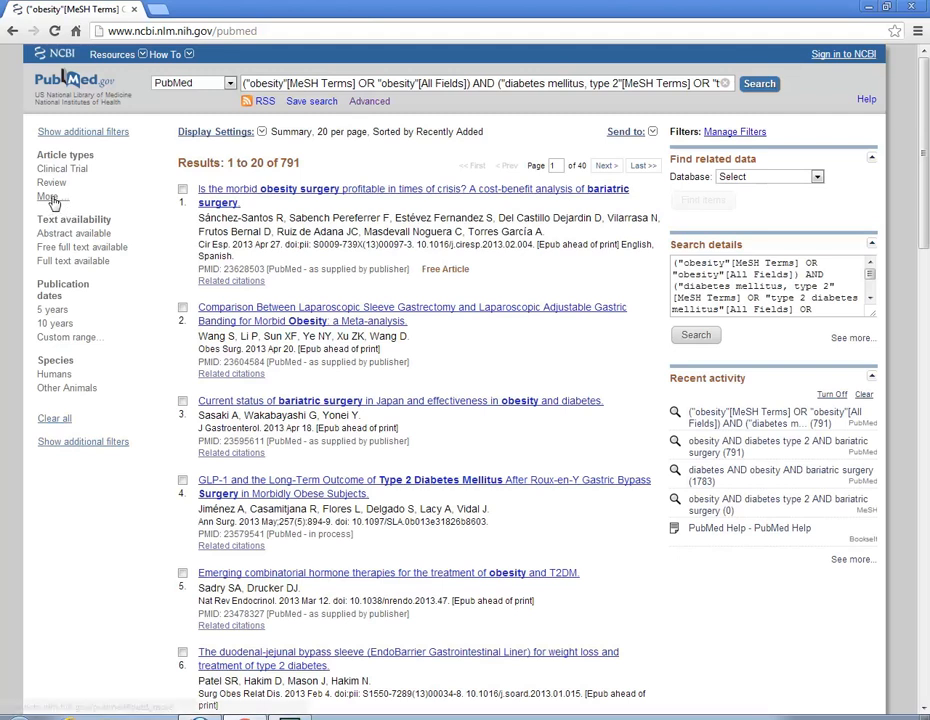
Add Randomized Controlled Trial to the article type filters beside Clinical Trial and Review
{"action": "left_click", "coordinate": [48, 198]}
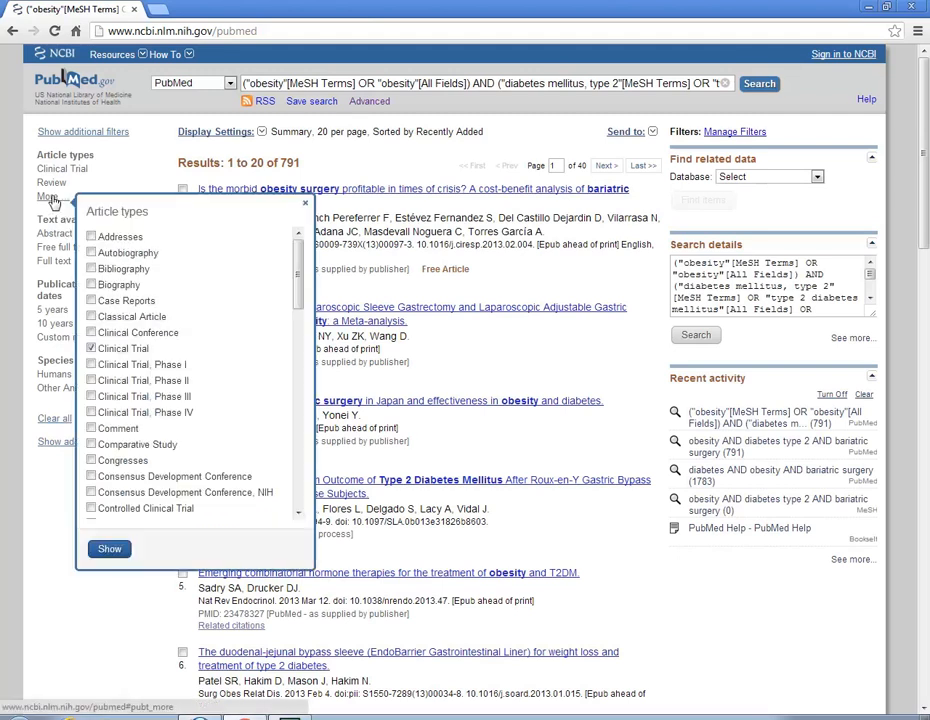
{"action": "scroll", "scroll_direction": "down", "scroll_amount": 3}
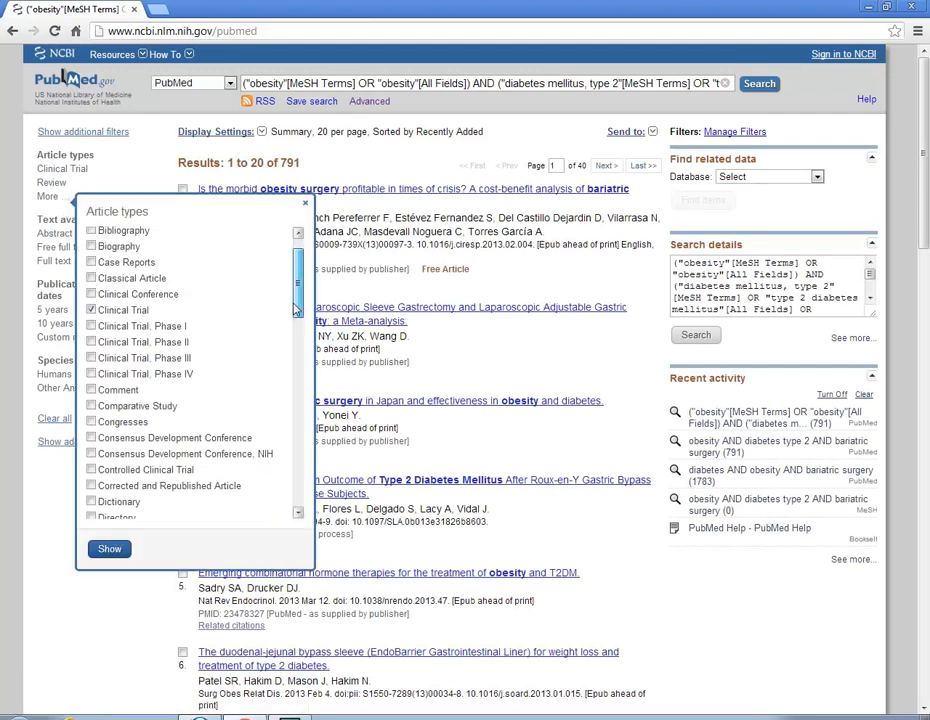
{"action": "scroll", "scroll_direction": "down", "scroll_amount": 3}
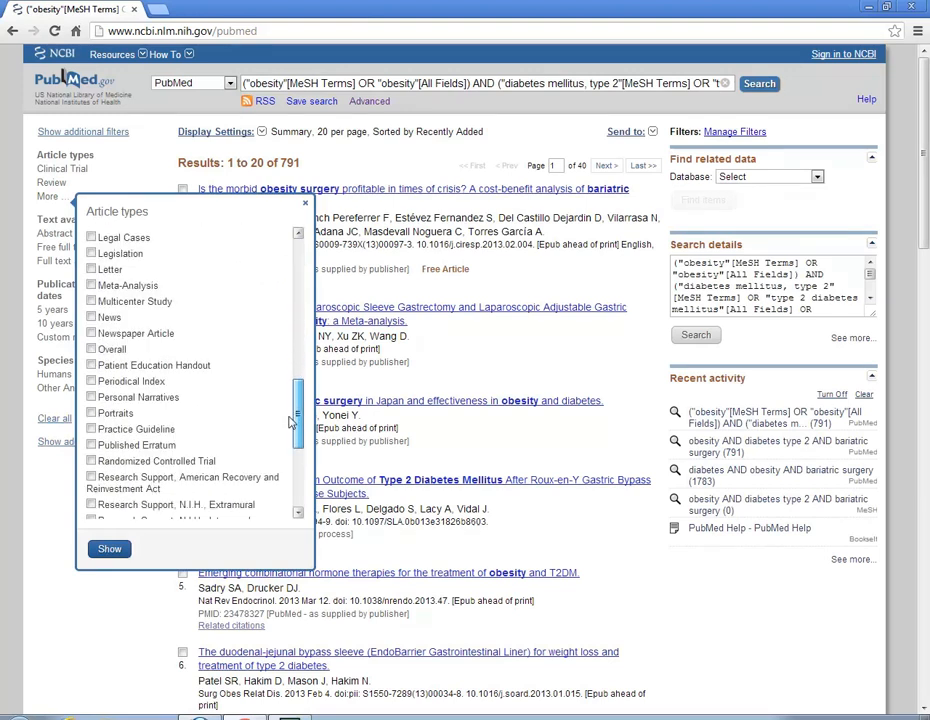
{"action": "scroll", "scroll_direction": "down", "scroll_amount": 3}
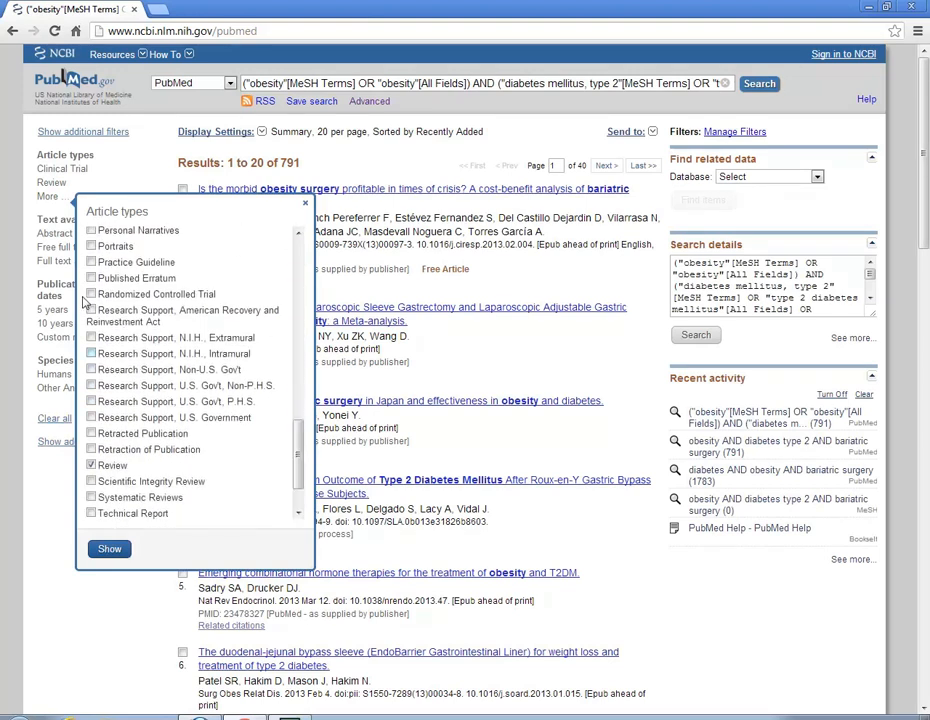
{"action": "left_click", "coordinate": [92, 292]}
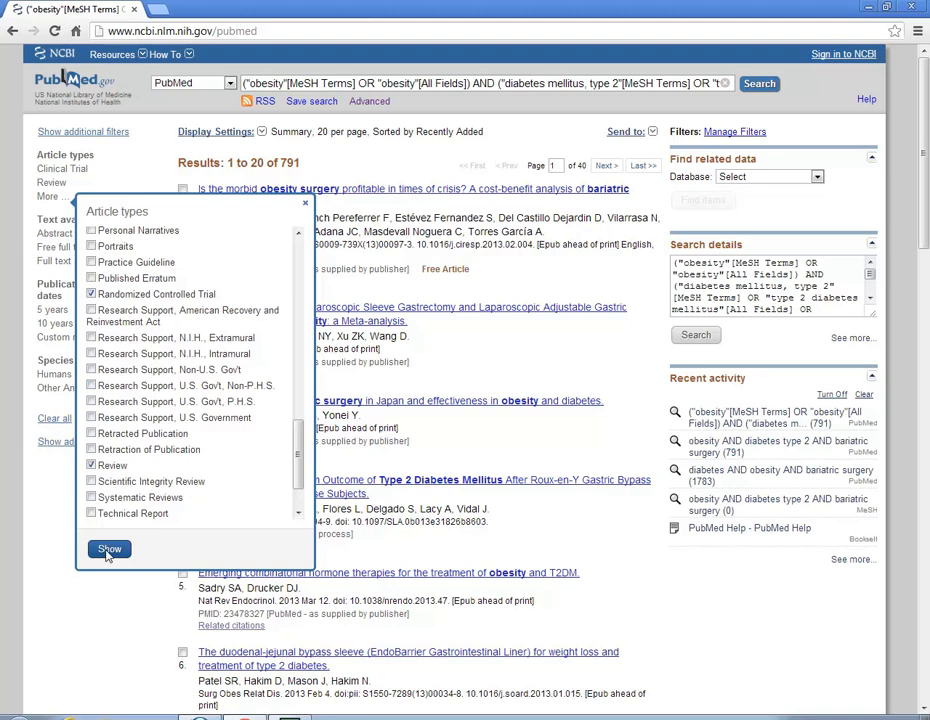
{"action": "left_click", "coordinate": [108, 548]}
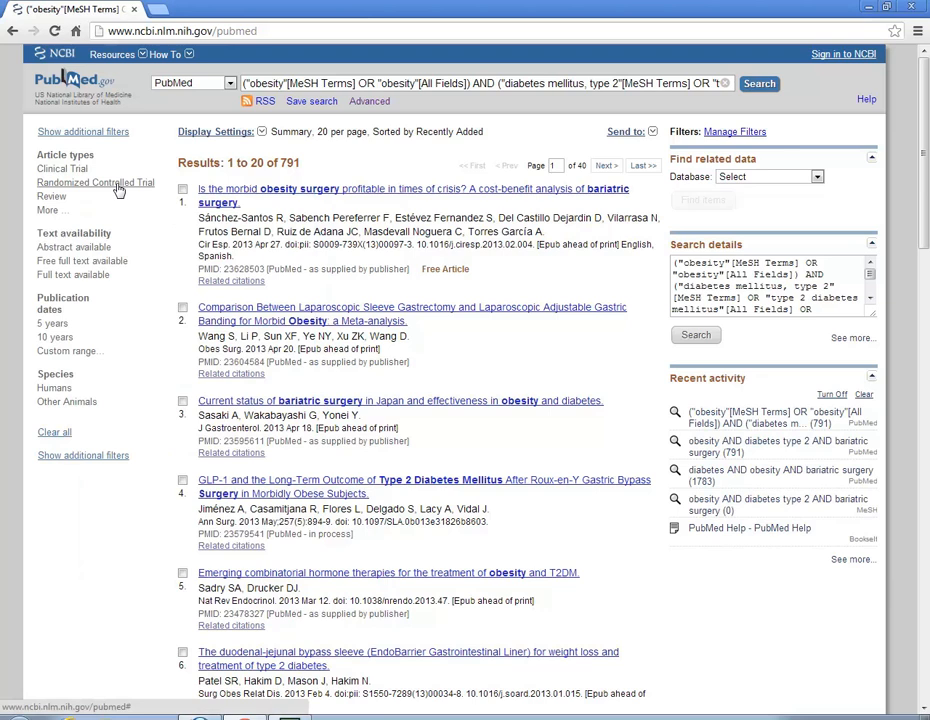
Filter to the 20 randomized controlled trials and open the bariatric surgery versus medical therapy abstract
{"action": "left_click", "coordinate": [96, 182]}
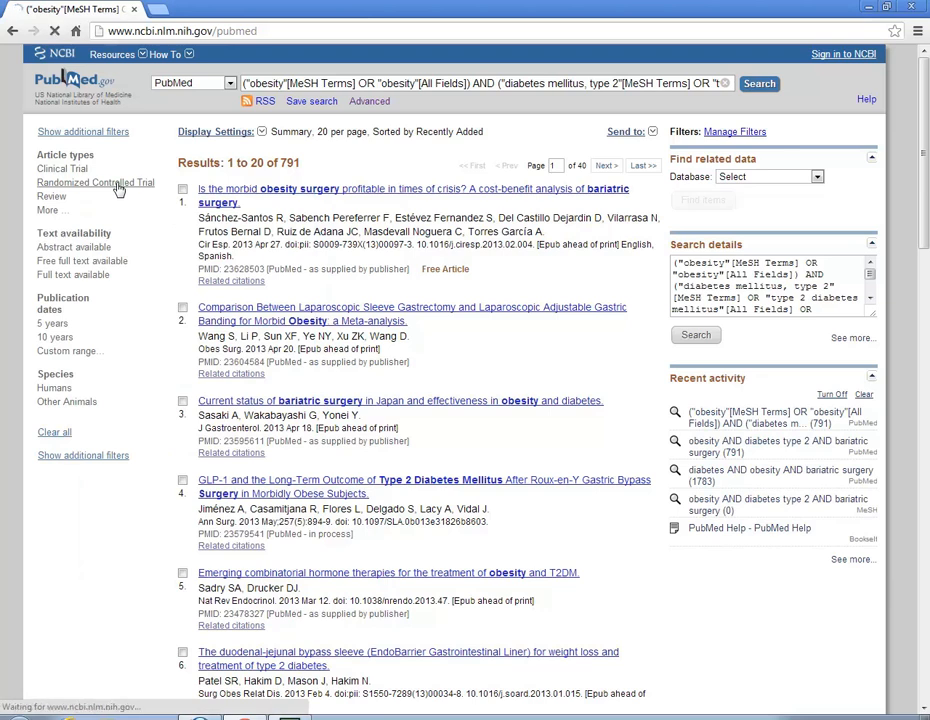
{"action": "left_click", "coordinate": [96, 182]}
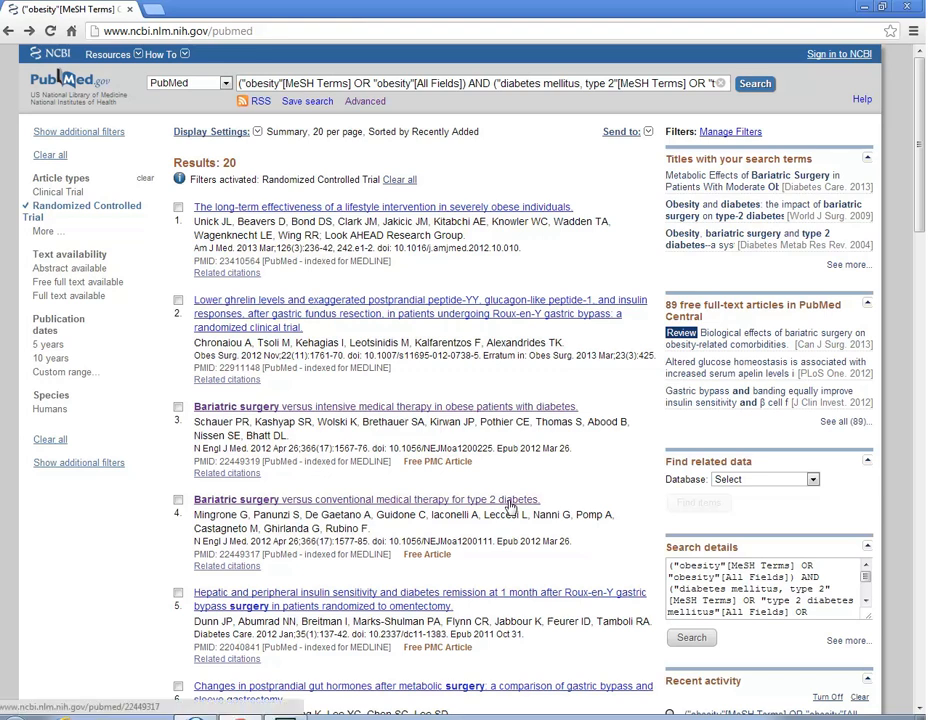
{"action": "left_click", "coordinate": [366, 500]}
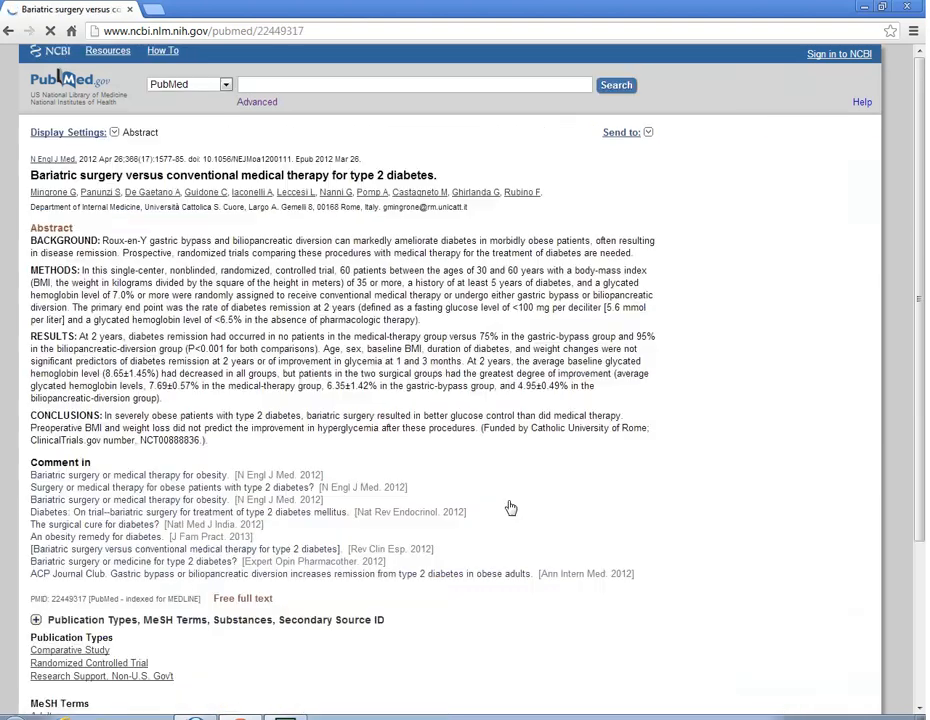